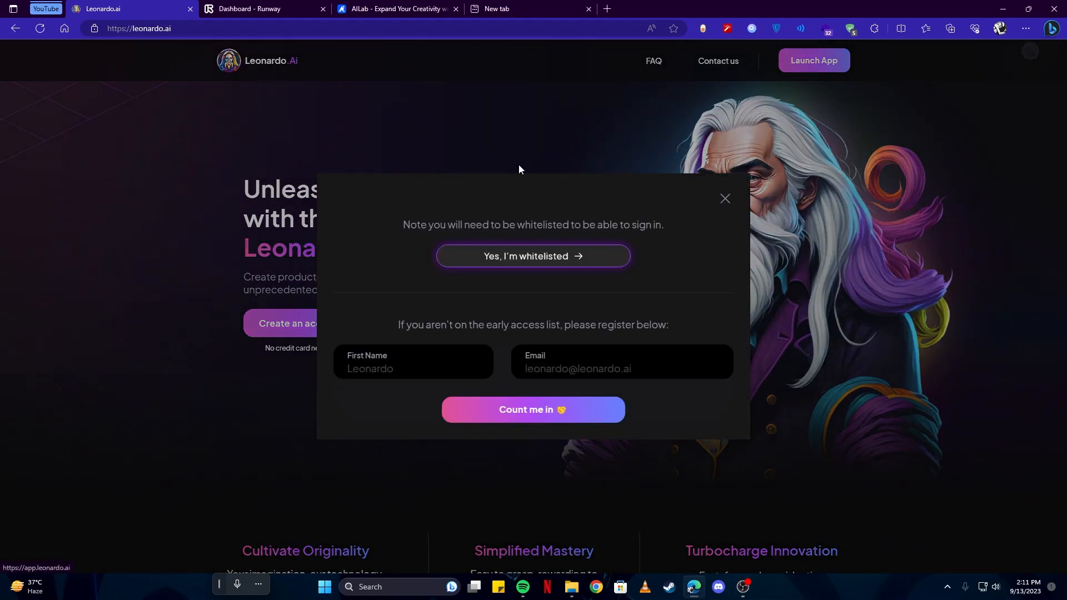
- Confirm whitelisted access to sign in and reach the Leonardo.Ai home page
{"action": "left_click", "coordinate": [533, 255]}
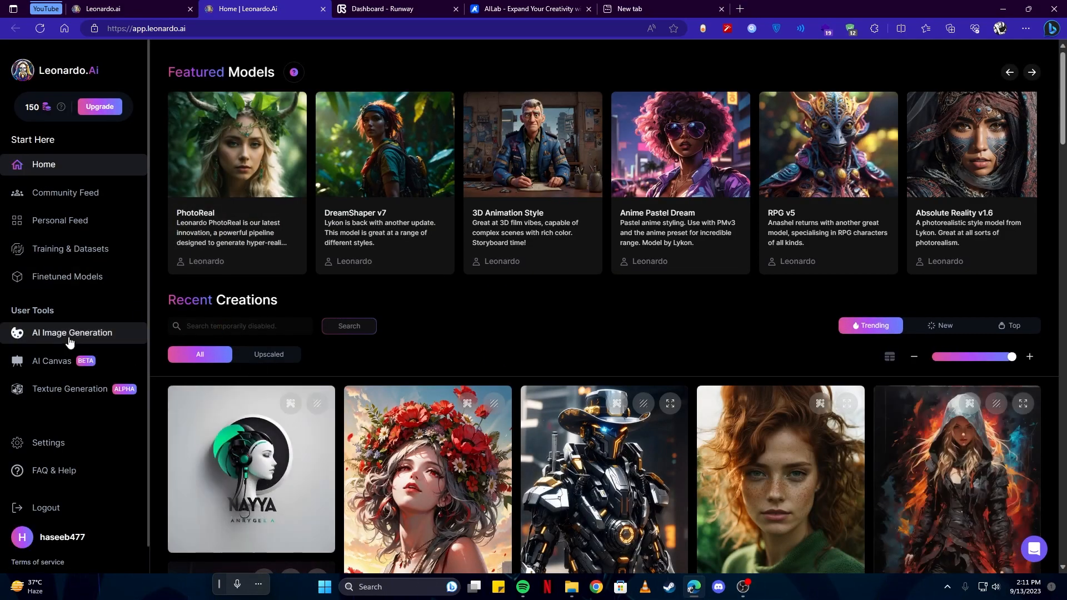
{"action": "mouse_move", "coordinate": [85, 320]}
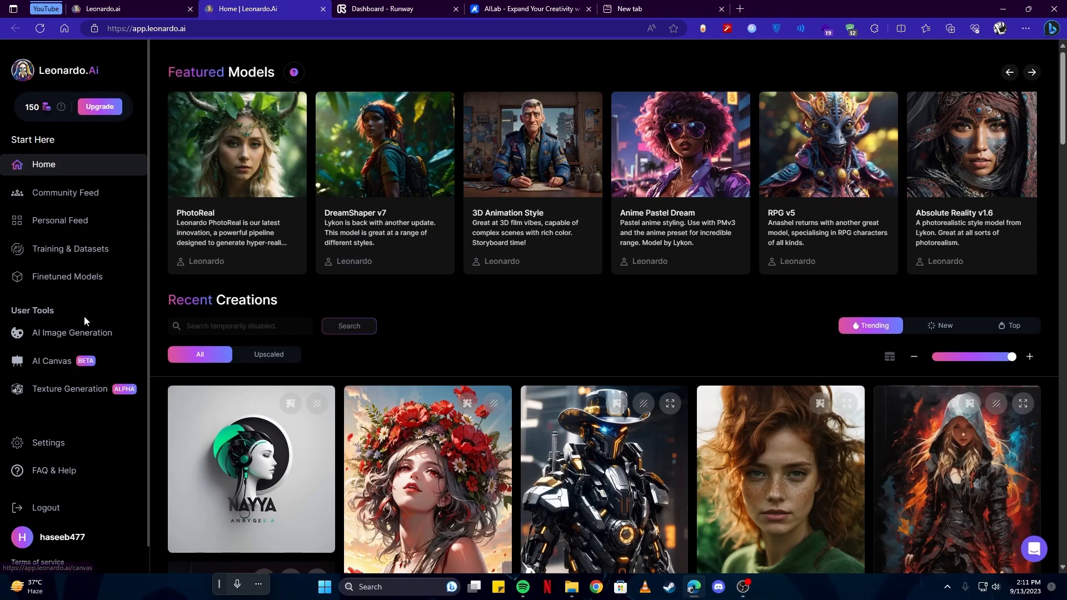
- In AI Image Generation, generate images from the prompt 'a handsome boy, disney, pixar style'
{"action": "left_click", "coordinate": [72, 337]}
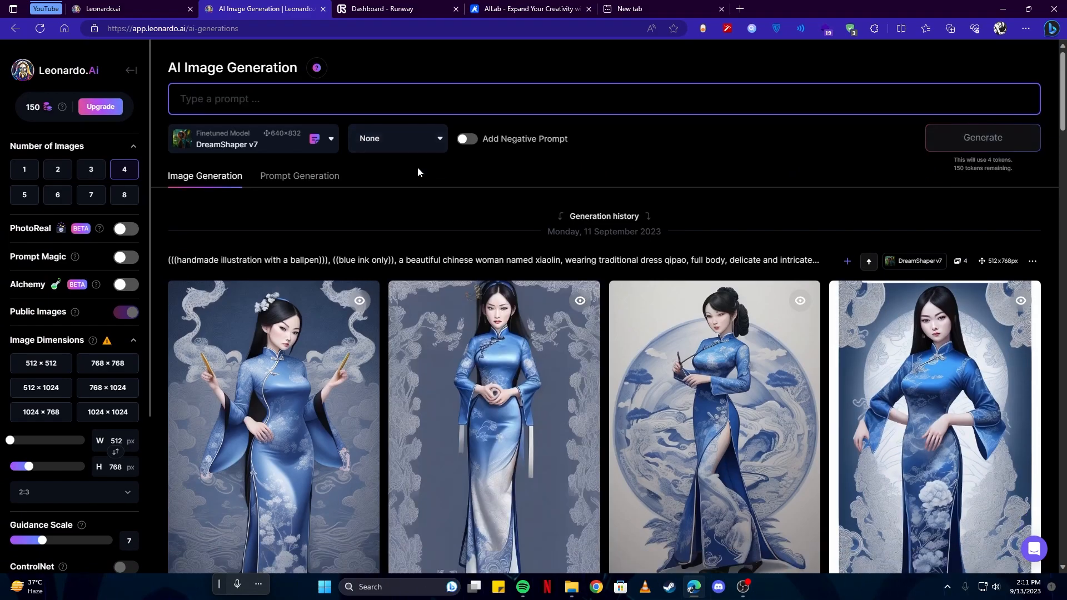
{"action": "type", "text": "a handsome bu"}
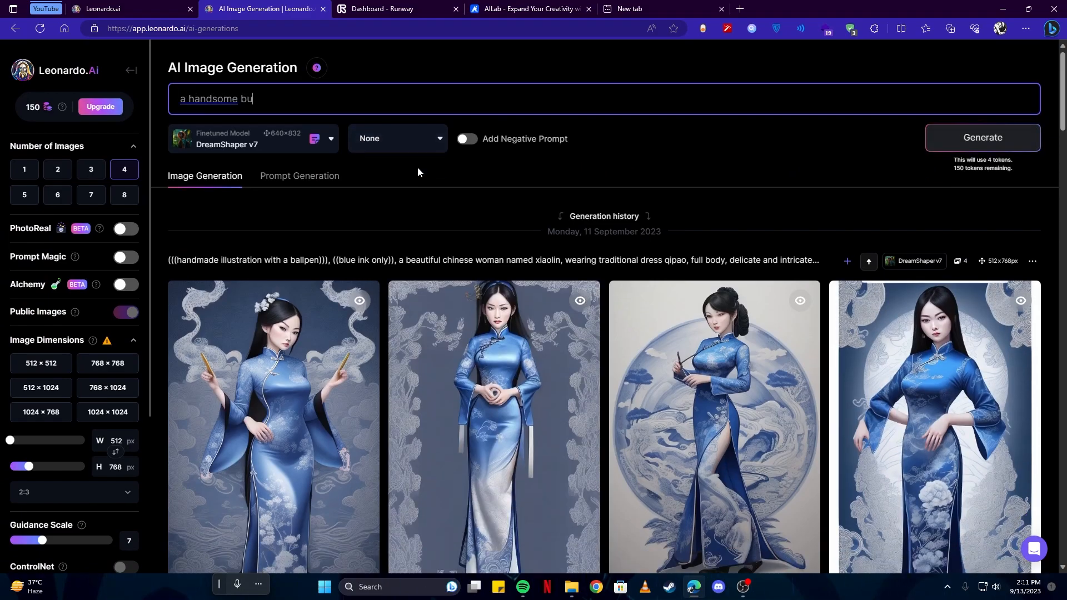
{"action": "type", "text": "y, disney, pixar"}
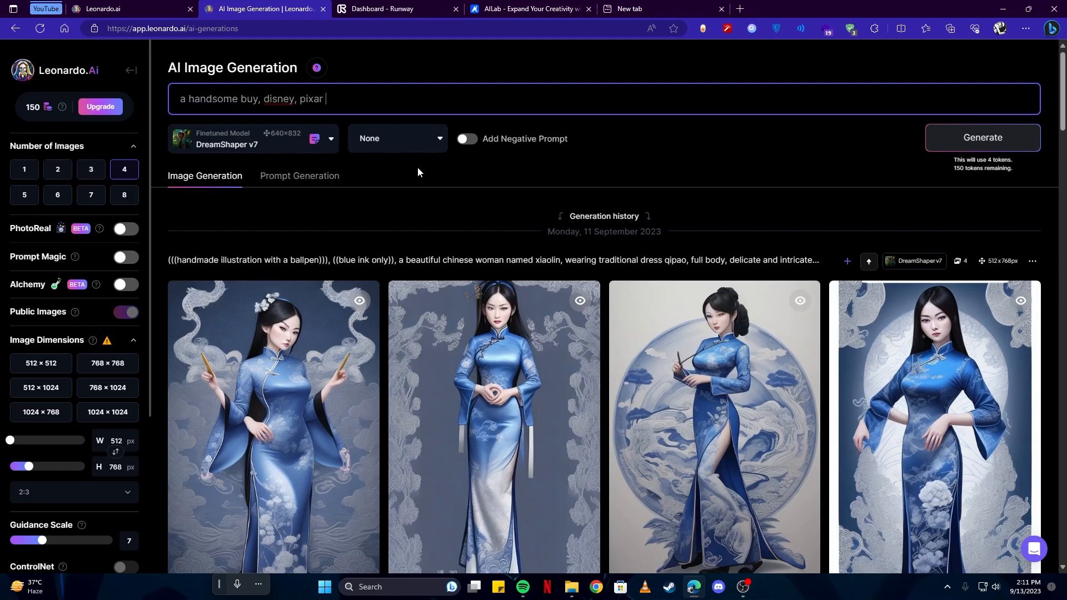
{"action": "left_click", "coordinate": [983, 136]}
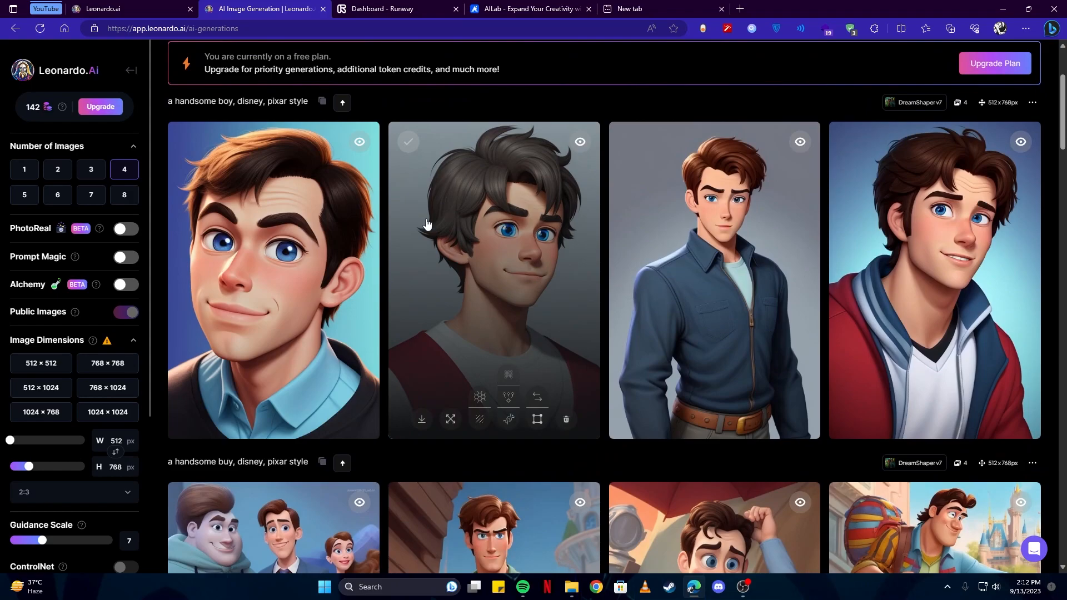
{"action": "scroll", "scroll_direction": "down", "scroll_amount": 3}
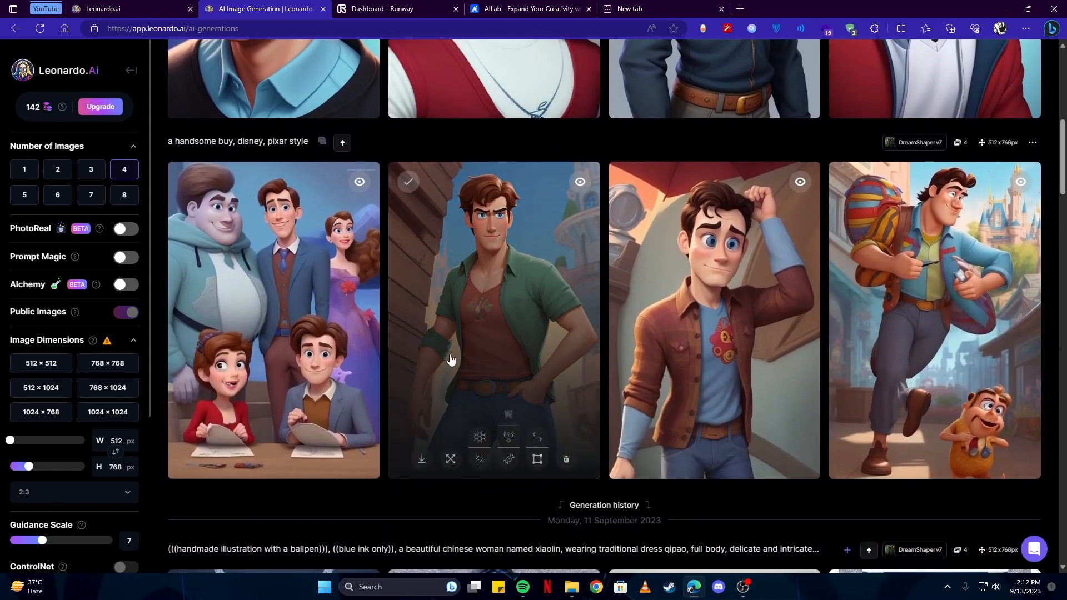
{"action": "left_click", "coordinate": [422, 460]}
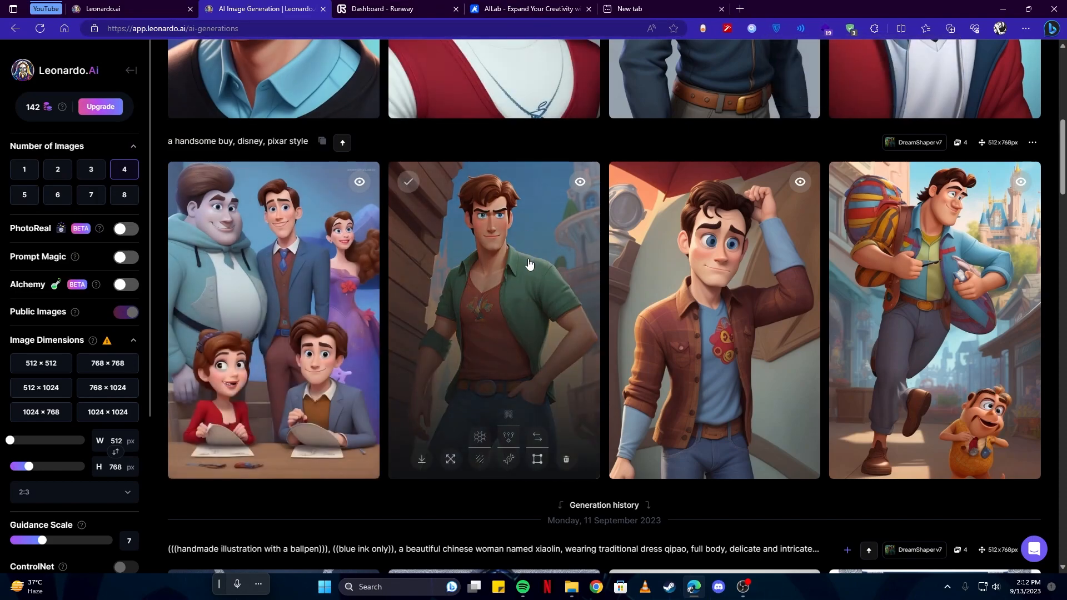
{"action": "left_click", "coordinate": [393, 9]}
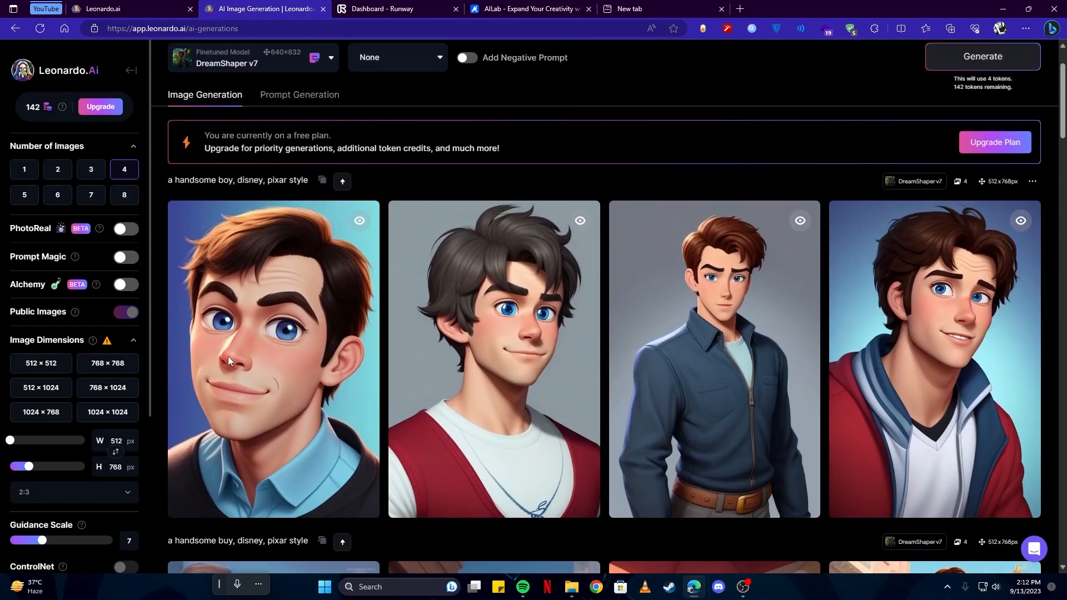
{"action": "scroll", "scroll_direction": "down", "scroll_amount": 3}
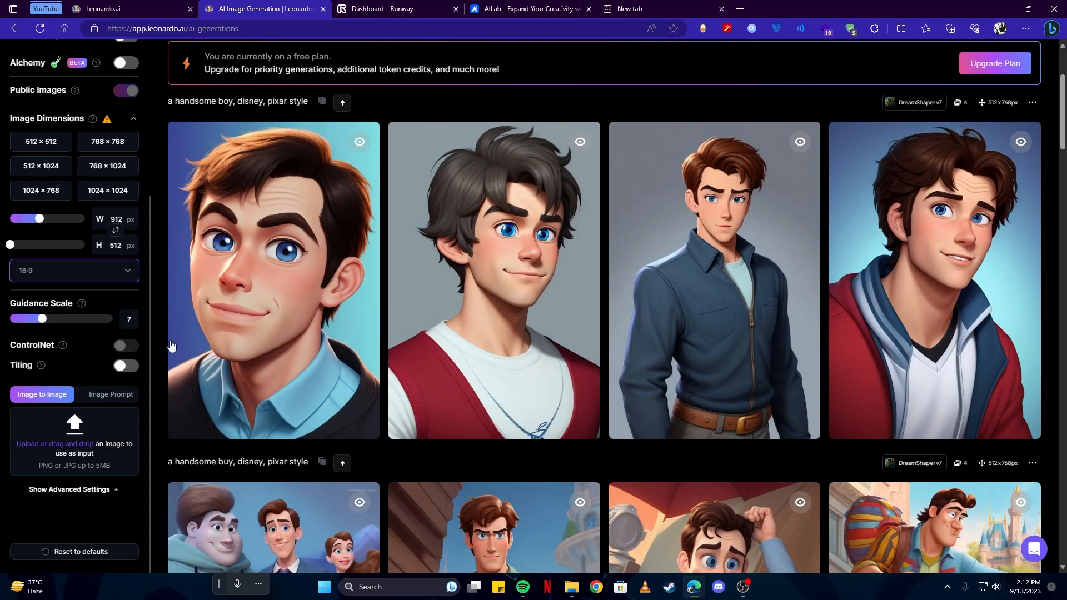
- Regenerate the boy prompt at 16:9 (912×512) and scroll through the new batch
{"action": "scroll", "scroll_direction": "up", "scroll_amount": 3}
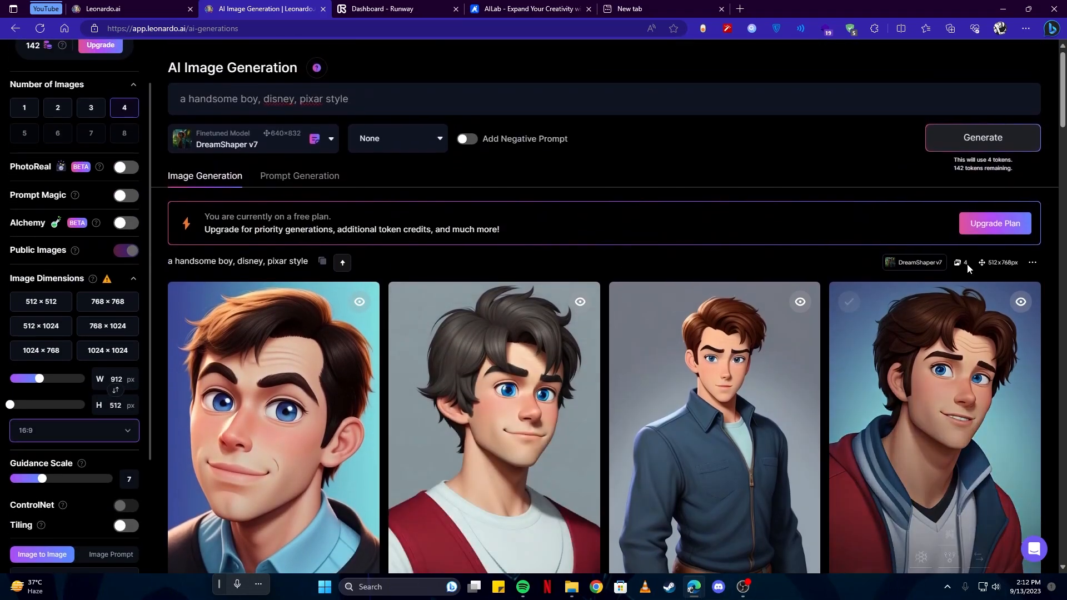
{"action": "left_click", "coordinate": [982, 138]}
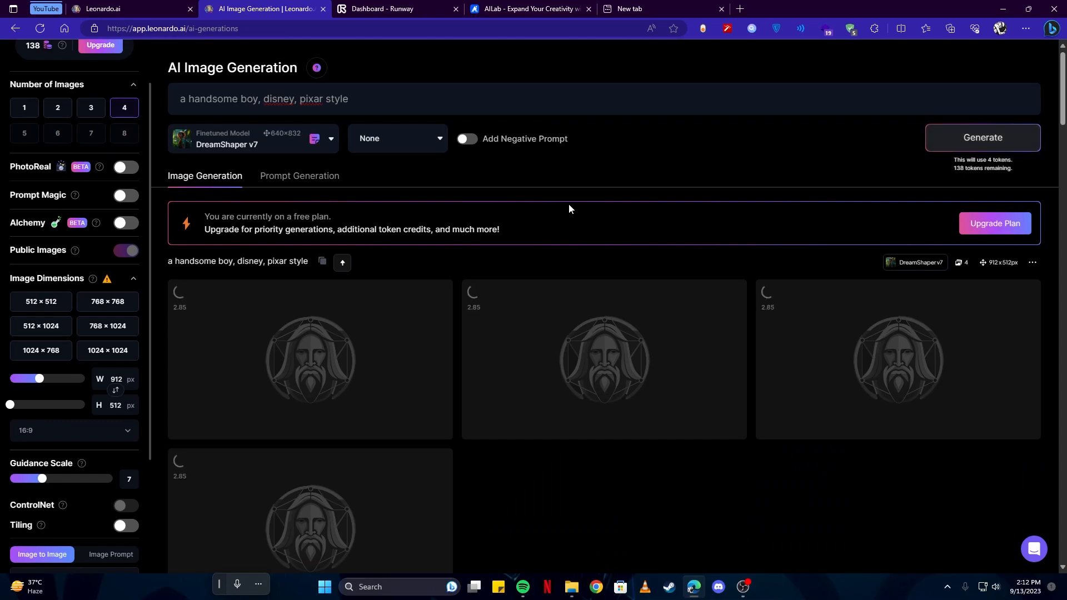
{"action": "scroll", "scroll_direction": "down", "scroll_amount": 3}
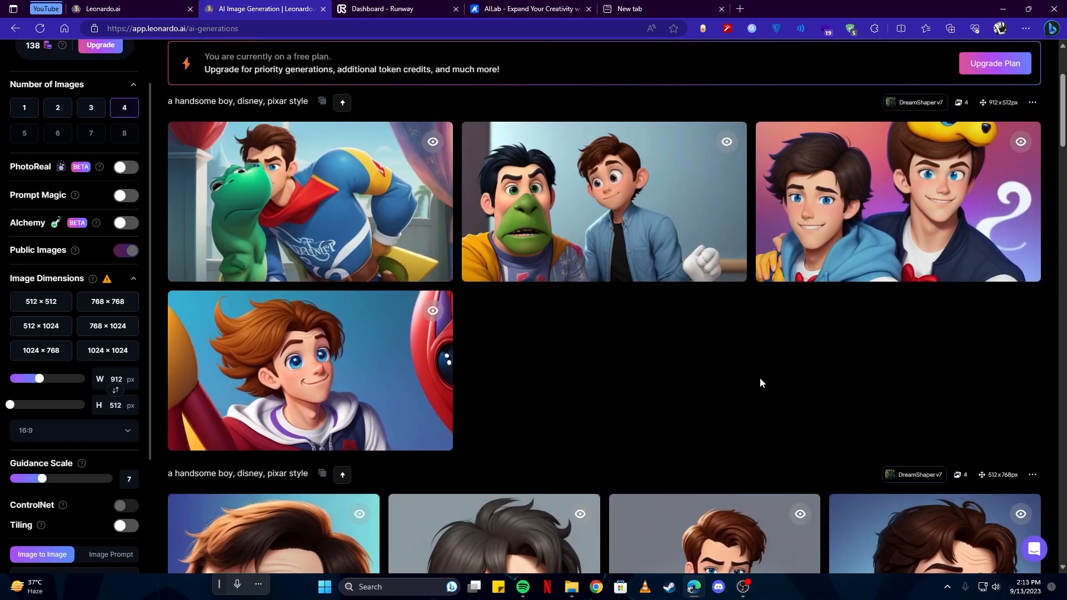
{"action": "scroll", "scroll_direction": "down", "scroll_amount": 3}
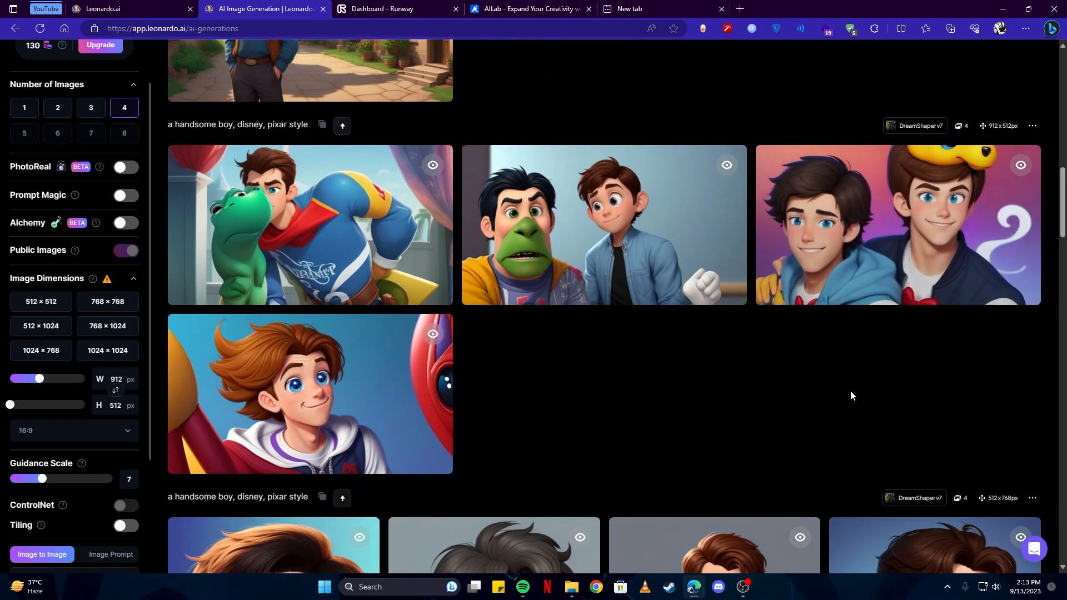
- Download and keep the two-smiling-boys image, then open Runway's video generation tools
{"action": "left_click", "coordinate": [949, 28]}
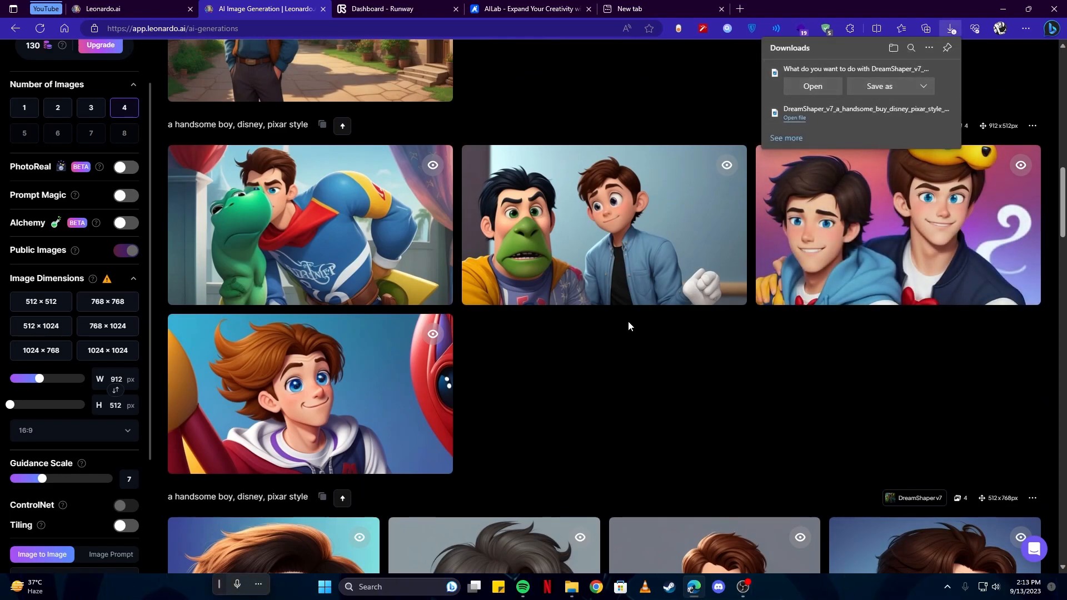
{"action": "left_click", "coordinate": [391, 9]}
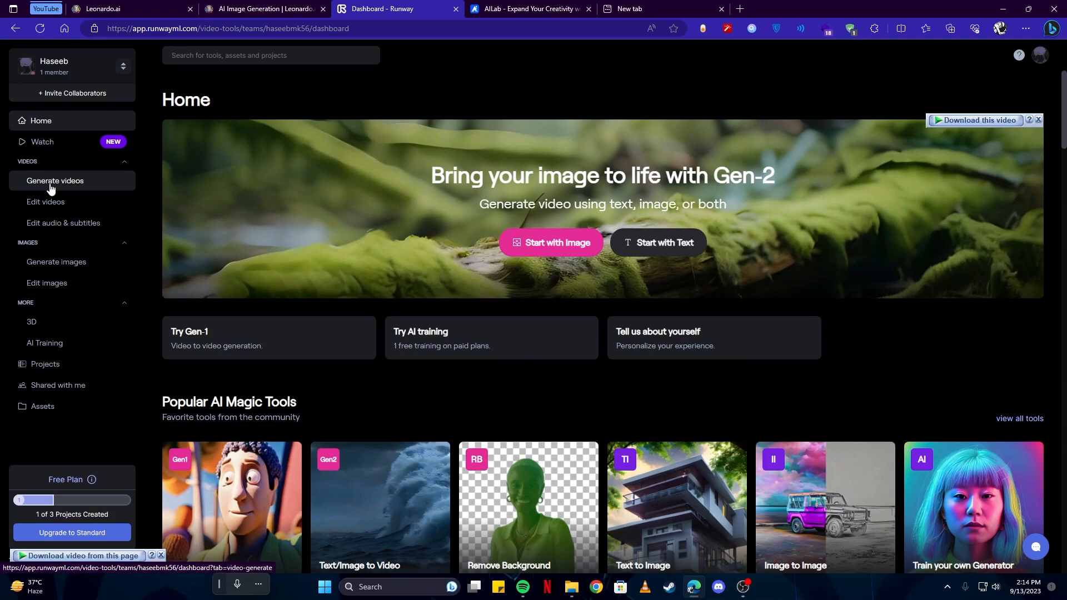
{"action": "left_click", "coordinate": [55, 181]}
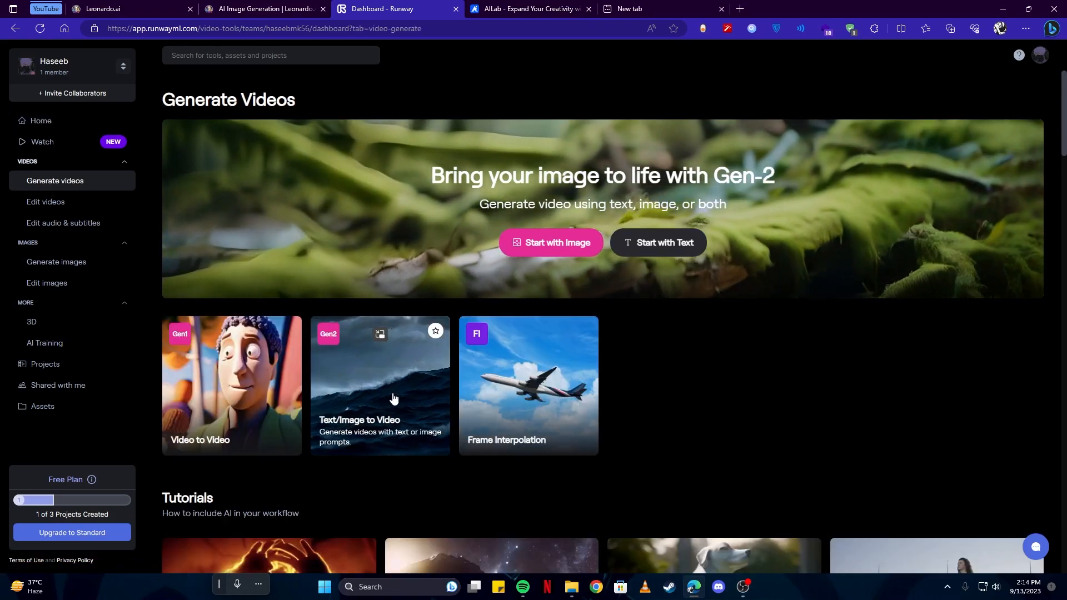
- Turn the two-boys image into a Gen-2 video, play and pause it, then go to AILab
{"action": "left_click", "coordinate": [379, 385]}
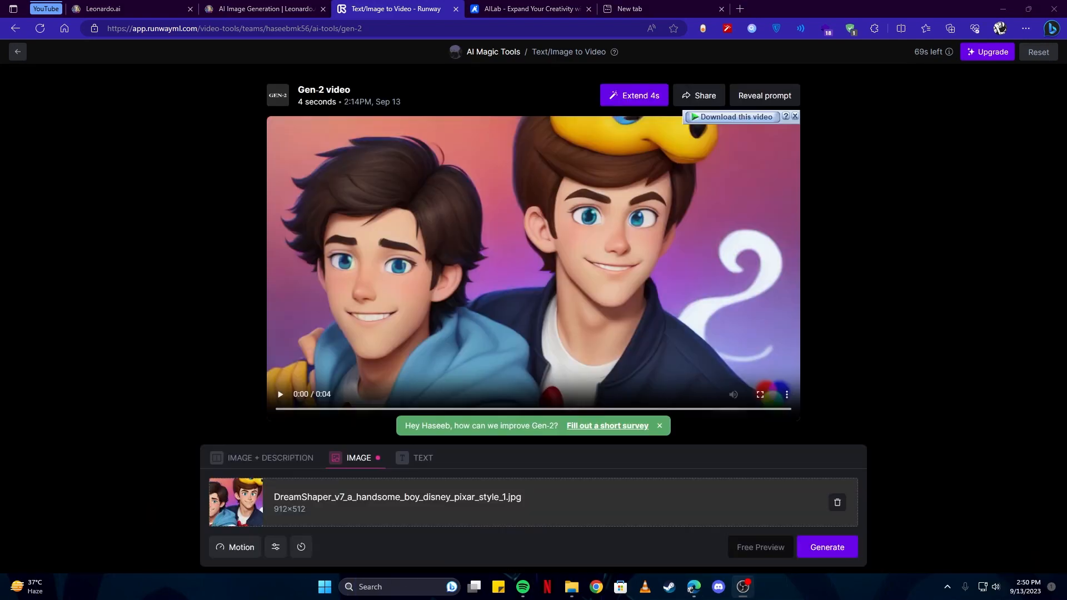
{"action": "mouse_move", "coordinate": [754, 131]}
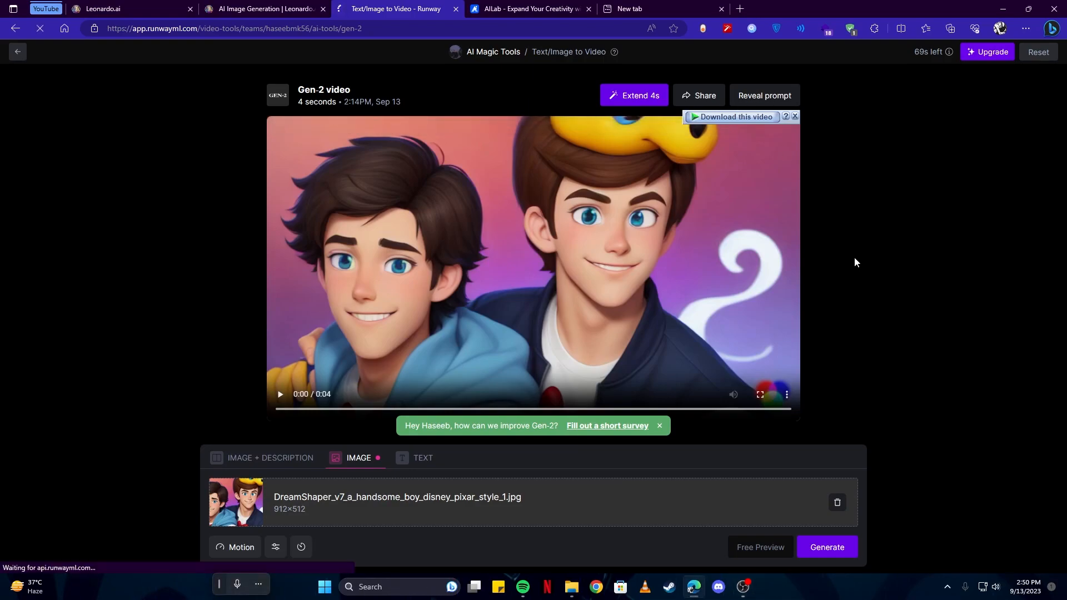
{"action": "left_click", "coordinate": [279, 393]}
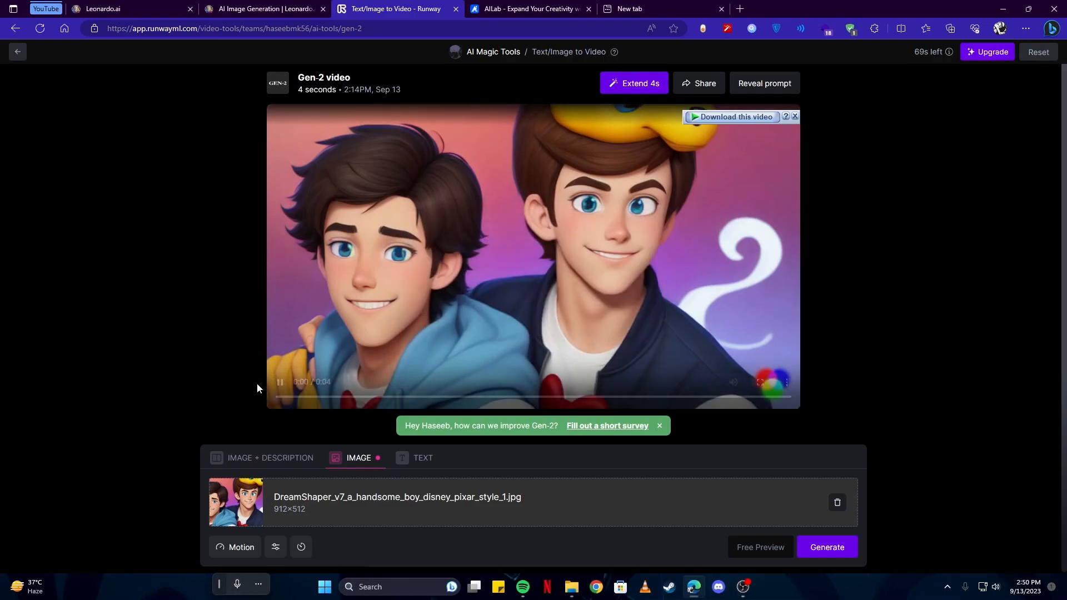
{"action": "left_click", "coordinate": [280, 382]}
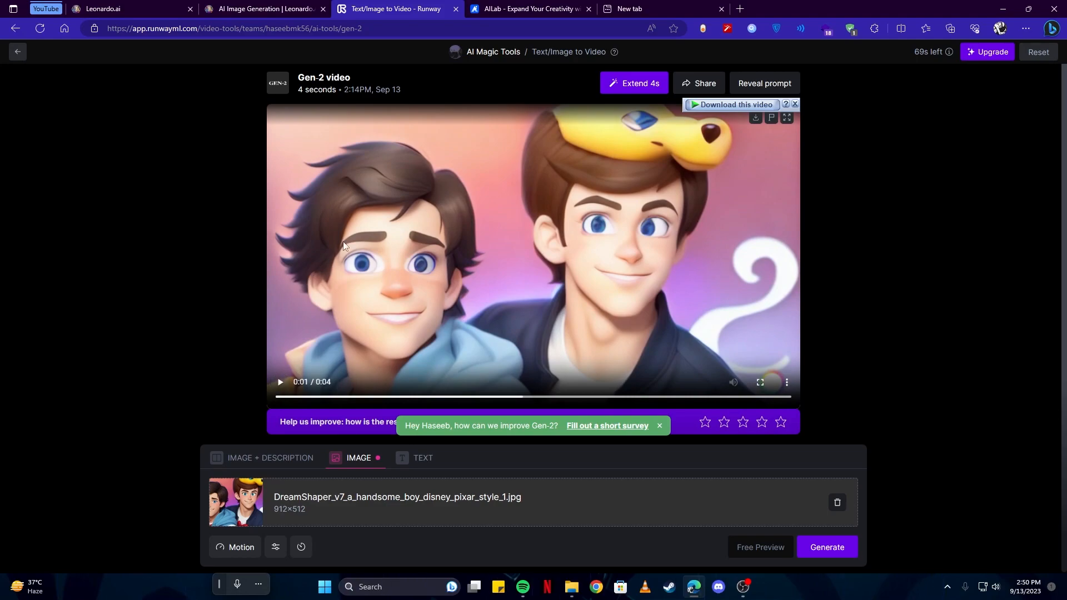
{"action": "left_click", "coordinate": [529, 9]}
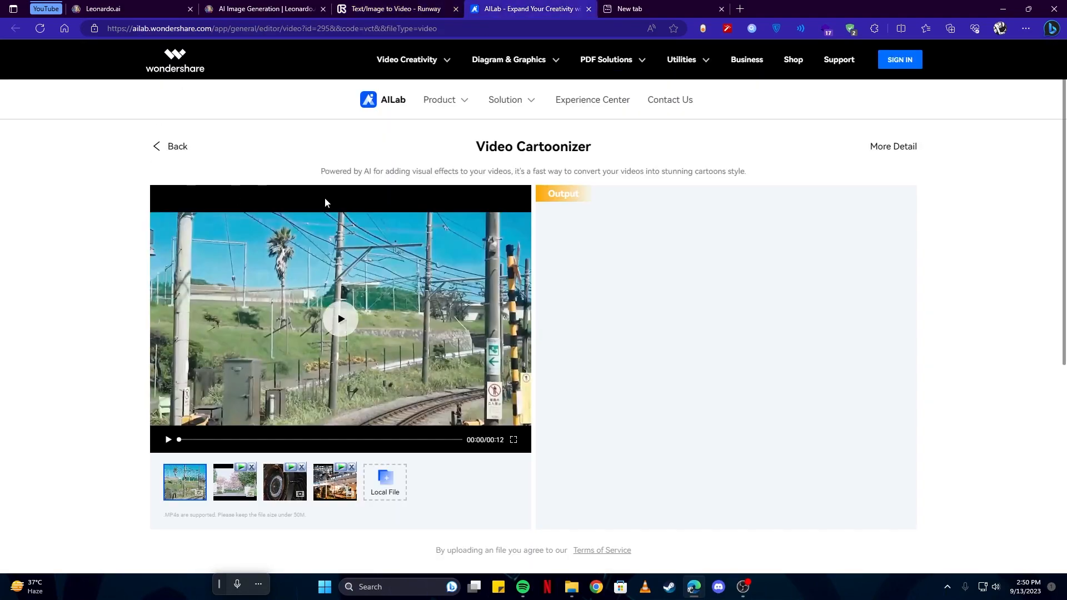
{"action": "mouse_move", "coordinate": [371, 160]}
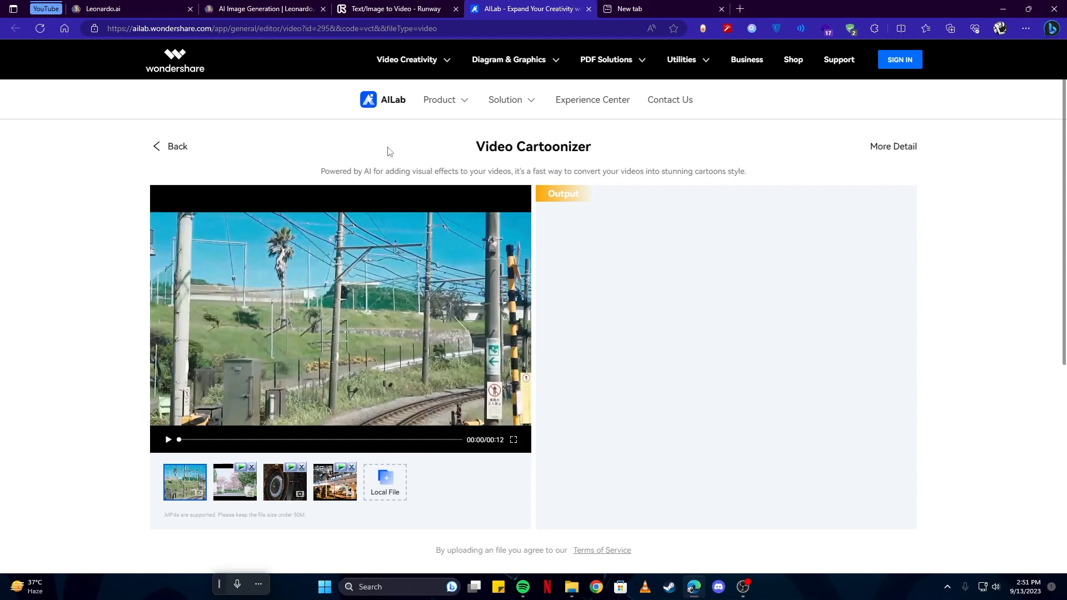
{"action": "mouse_move", "coordinate": [391, 493]}
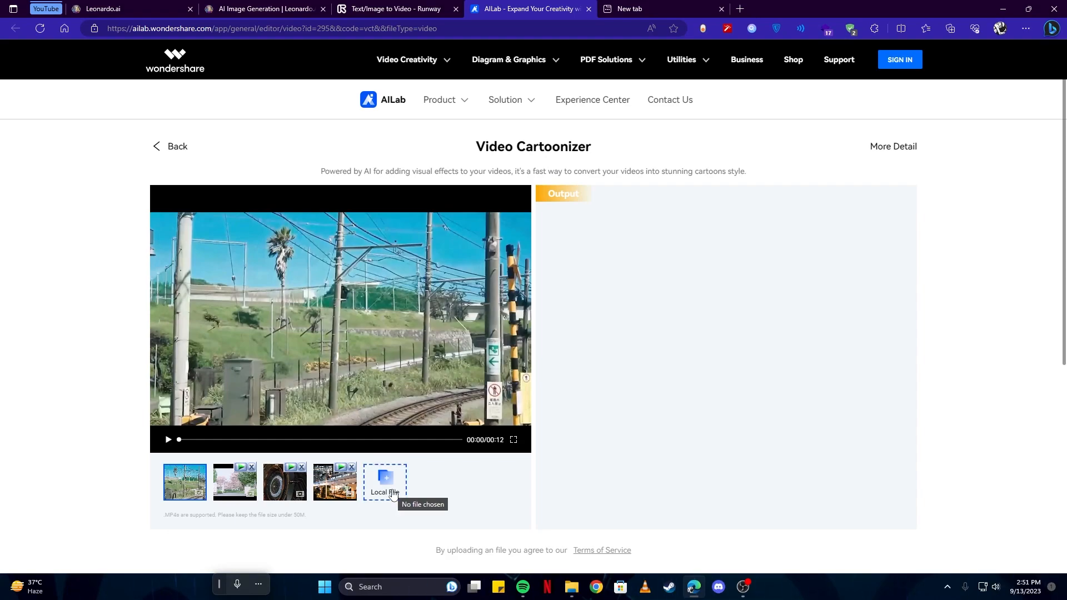
- Upload the Gen-2 mp4 from Downloads, play the cartoonized output, and download it
{"action": "left_click", "coordinate": [384, 482]}
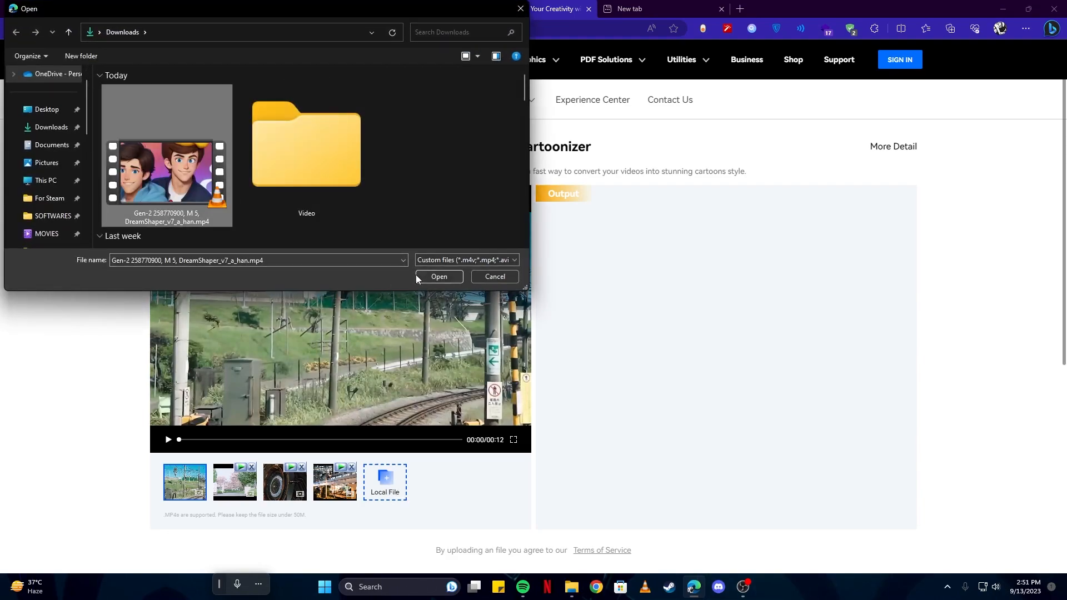
{"action": "left_click", "coordinate": [439, 276]}
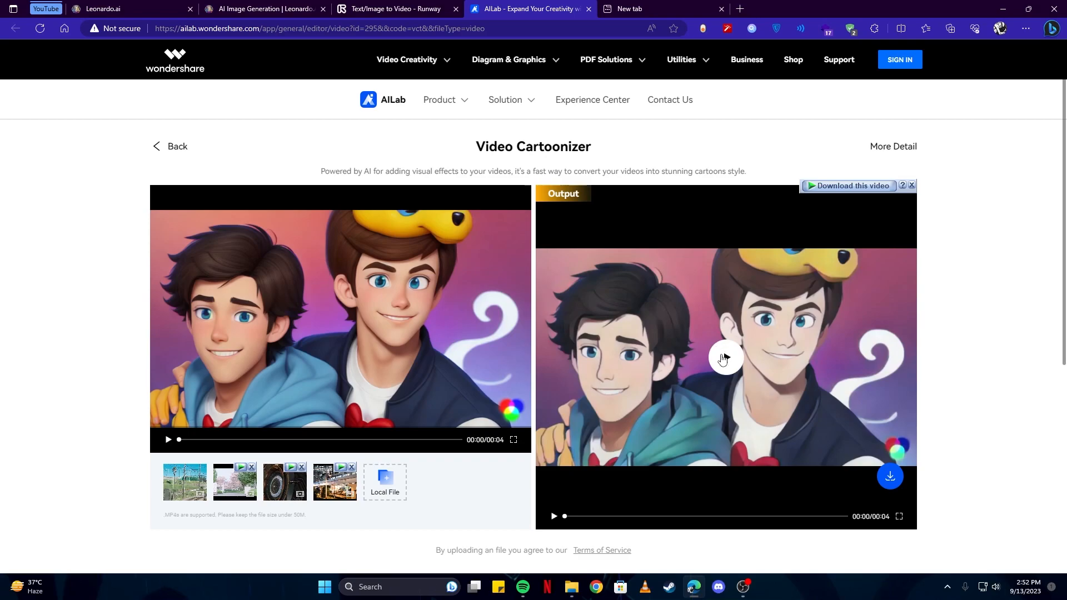
{"action": "left_click", "coordinate": [726, 360]}
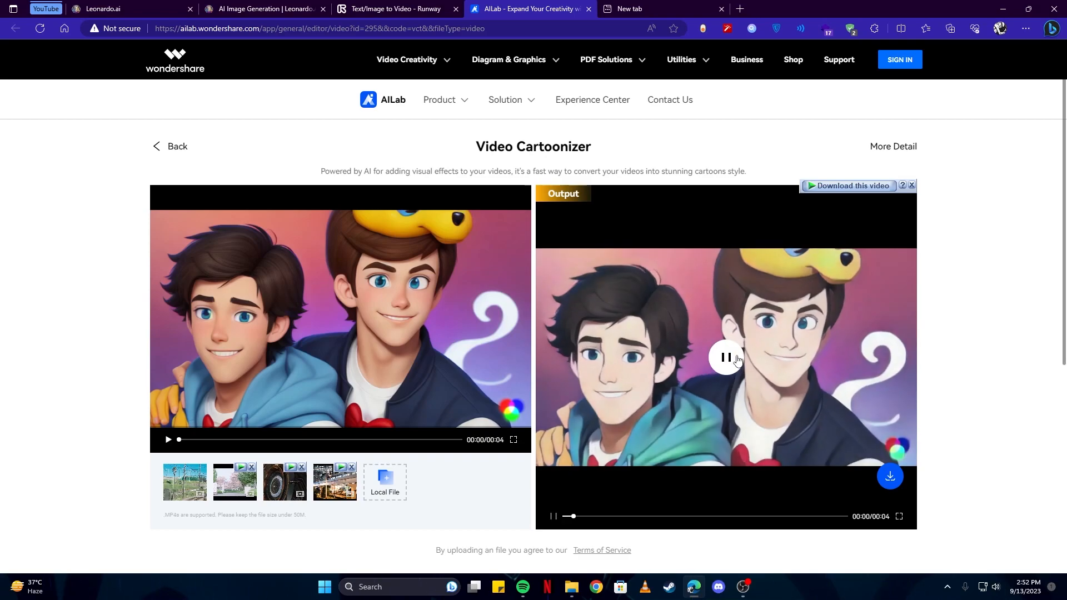
{"action": "mouse_move", "coordinate": [715, 372]}
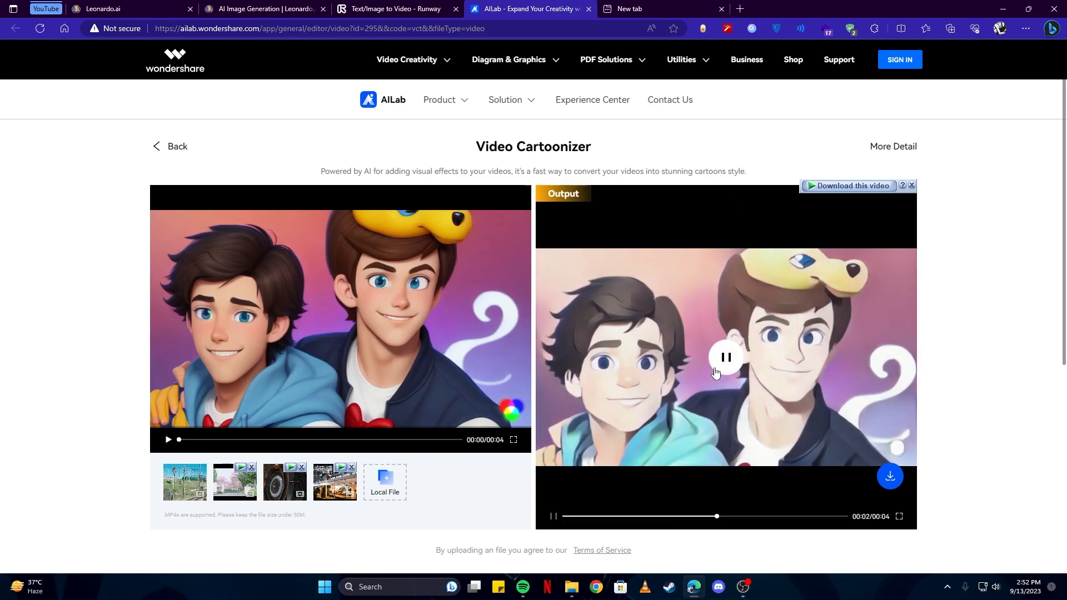
{"action": "left_click", "coordinate": [949, 29]}
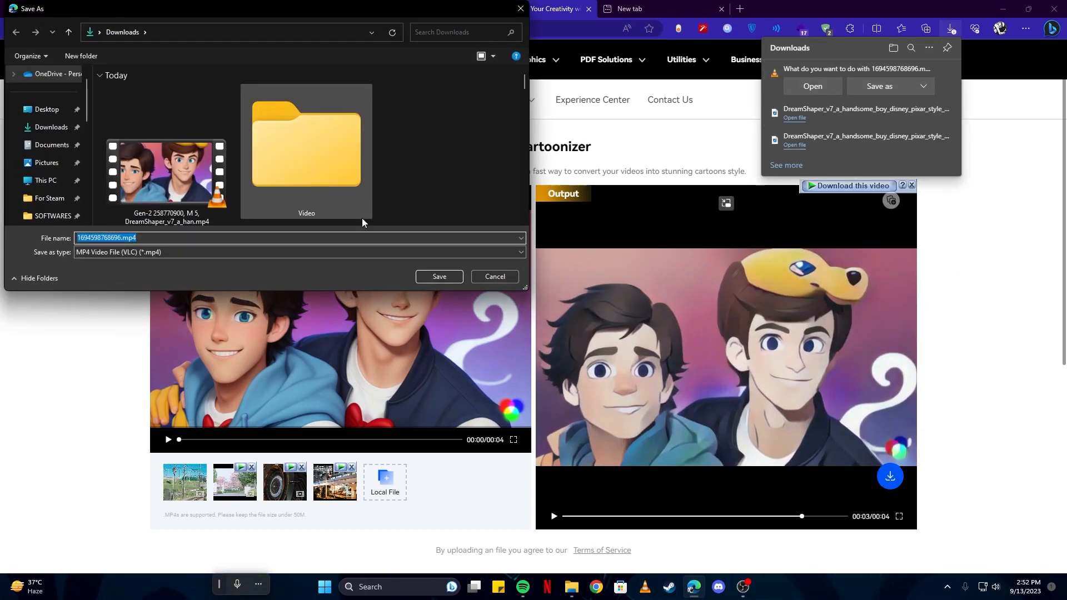
- Save the cartoonized clip as 1694598768696.mp4 in the Downloads folder
{"action": "left_click", "coordinate": [439, 276]}
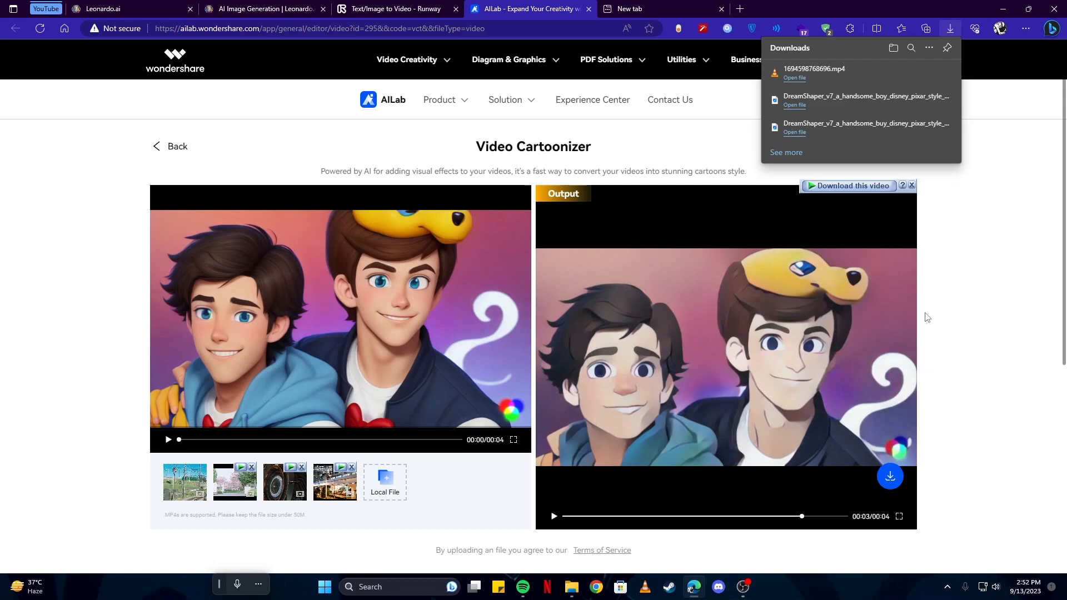